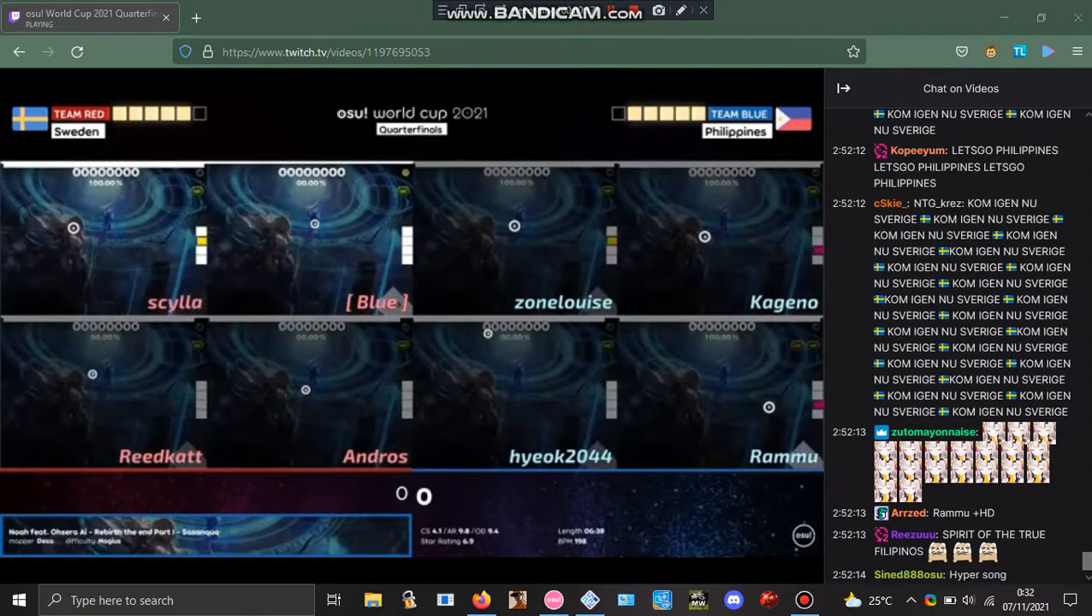
scroll(down, 3)
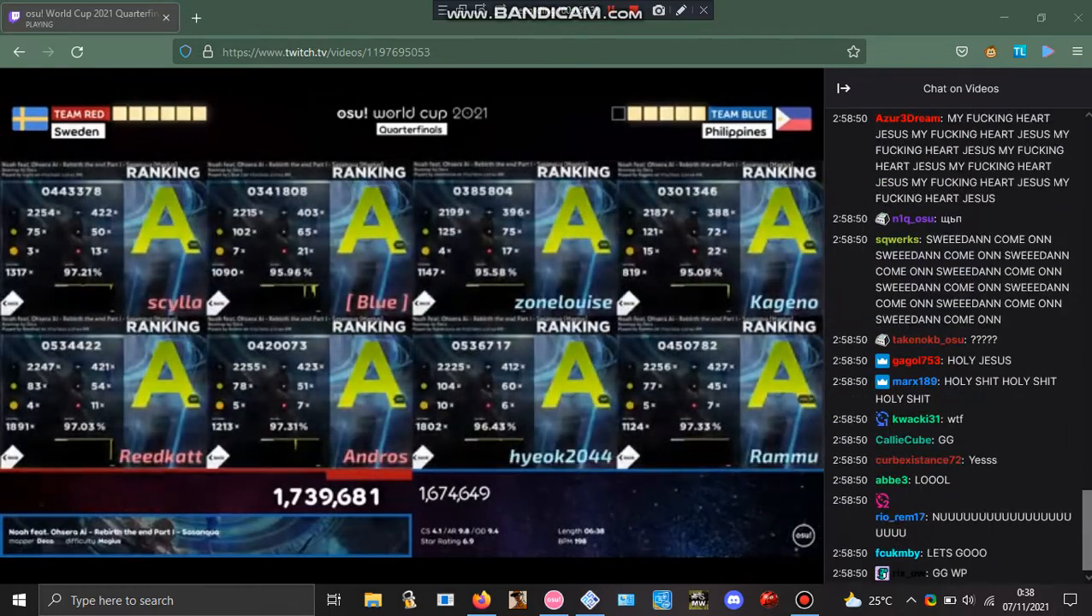
scroll(down, 3)
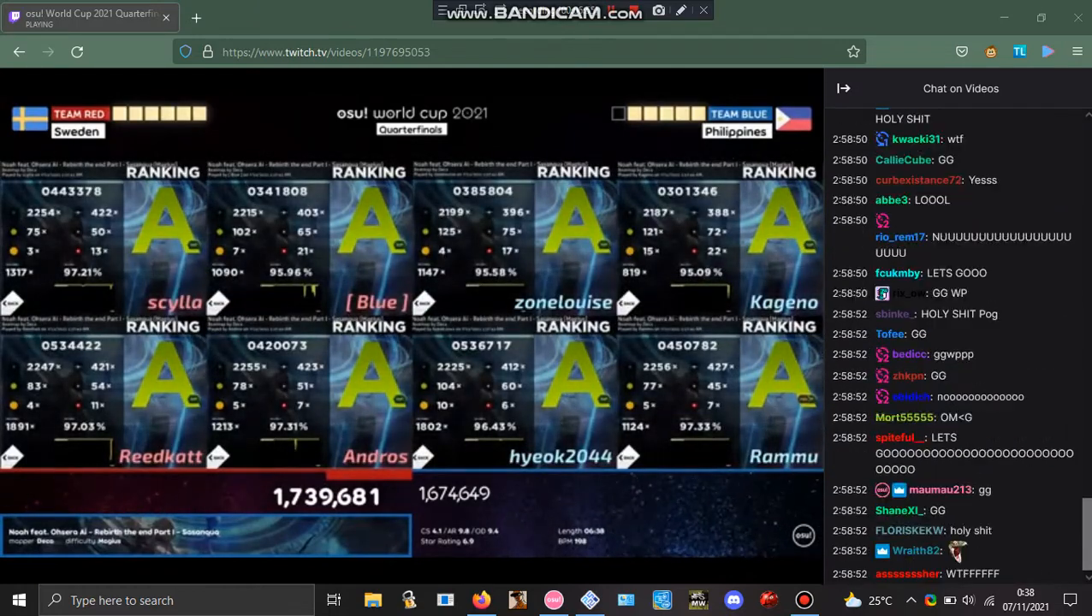
scroll(down, 3)
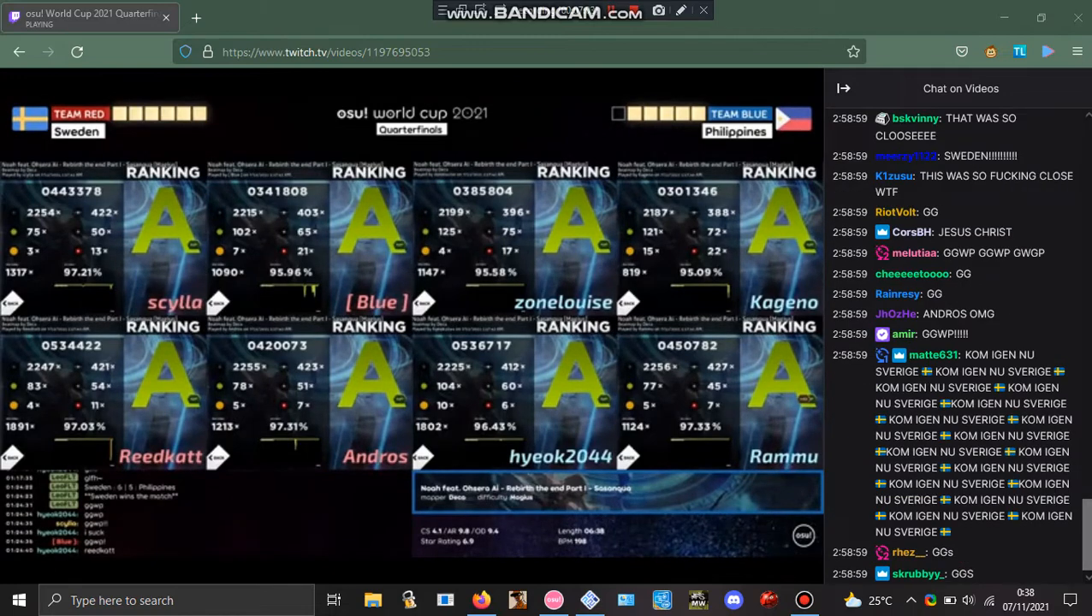
scroll(down, 3)
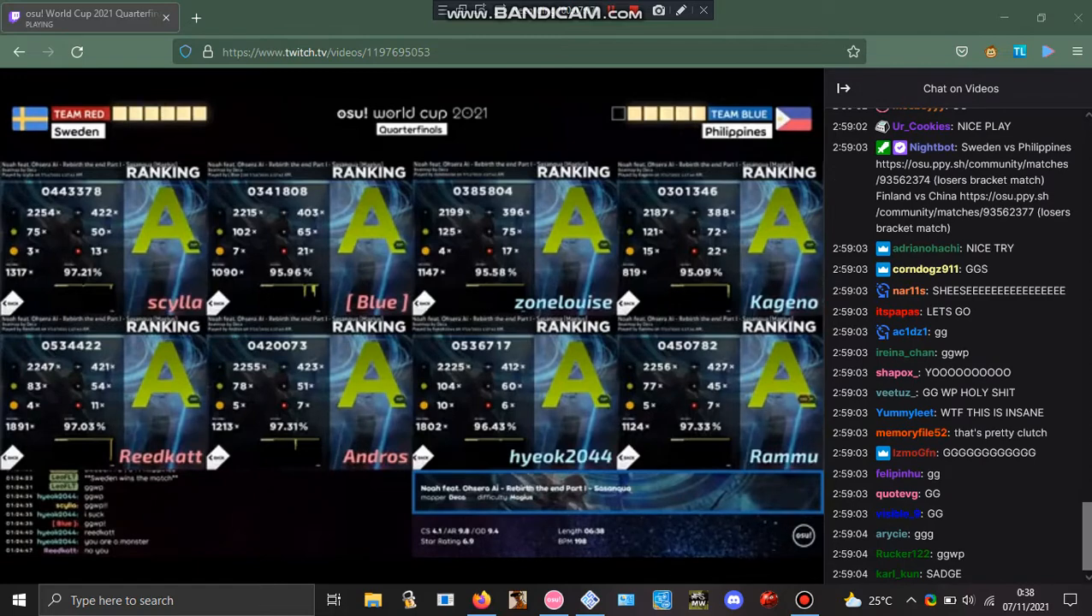
scroll(down, 3)
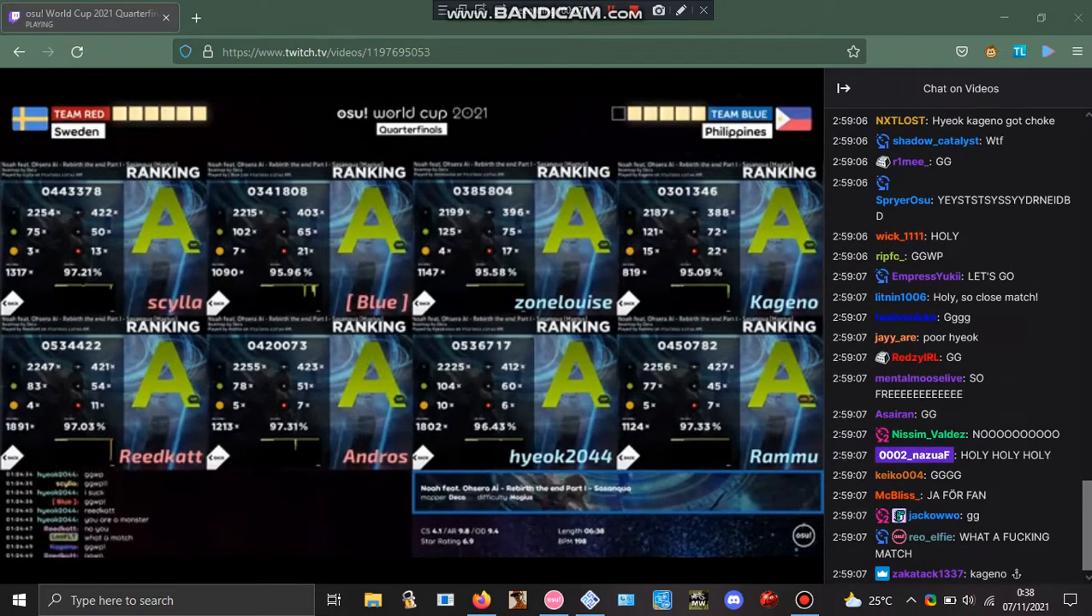
scroll(down, 3)
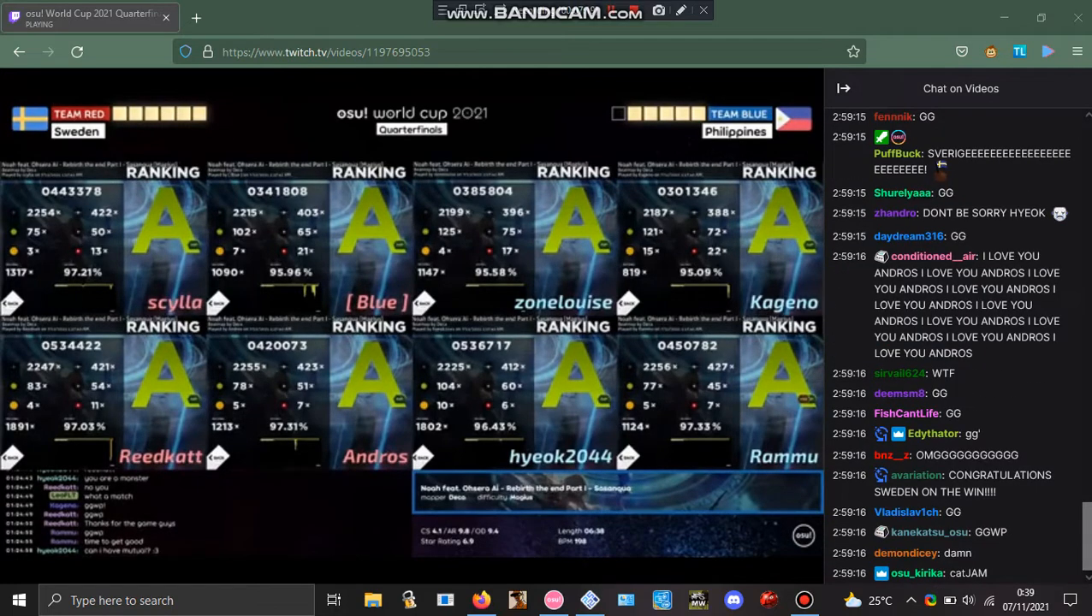
scroll(down, 3)
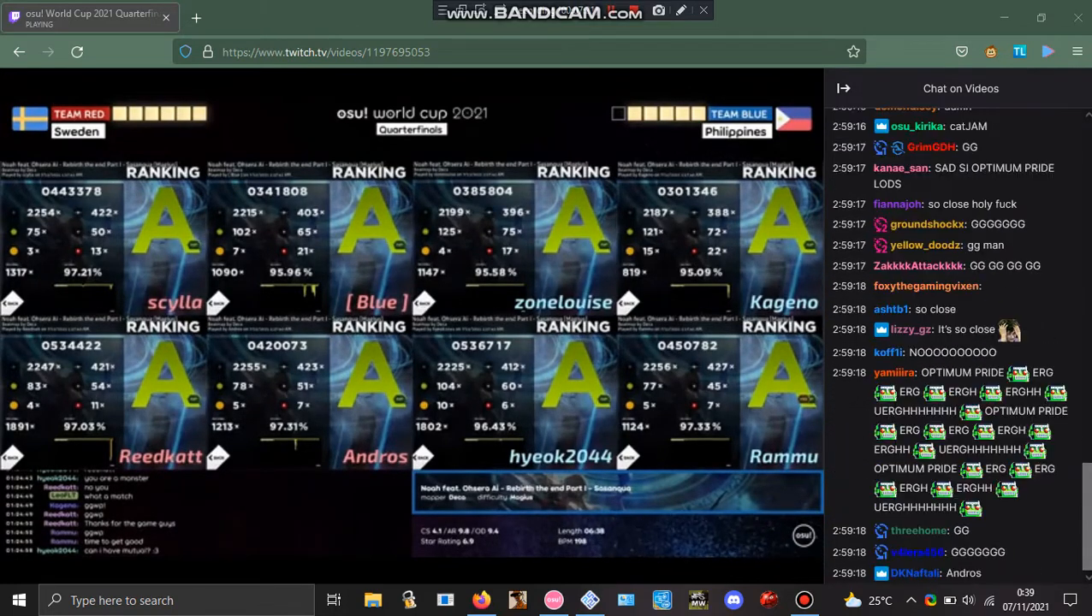
scroll(down, 3)
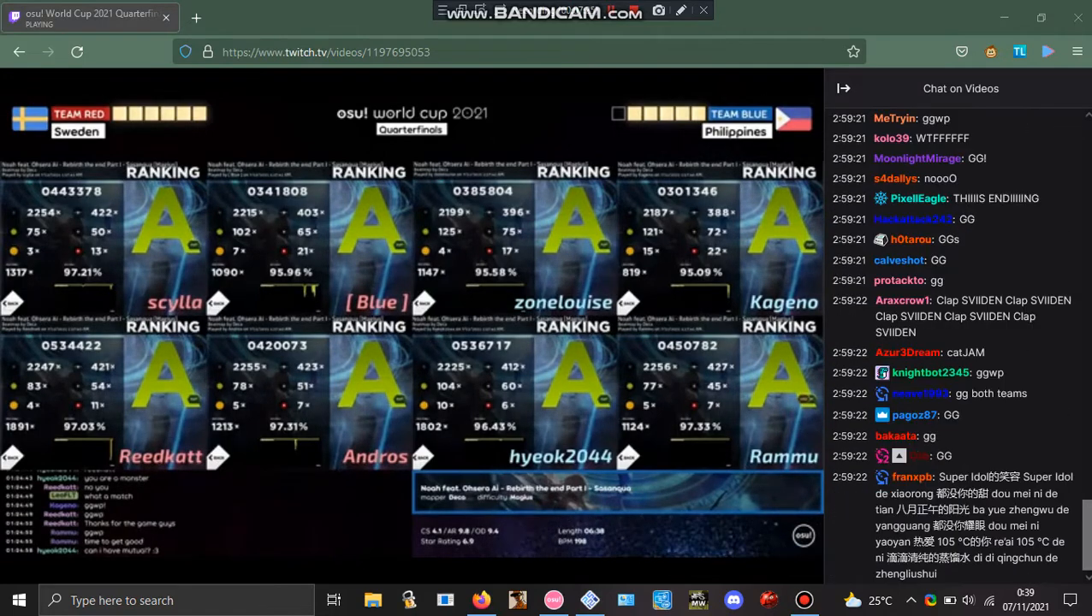
scroll(down, 3)
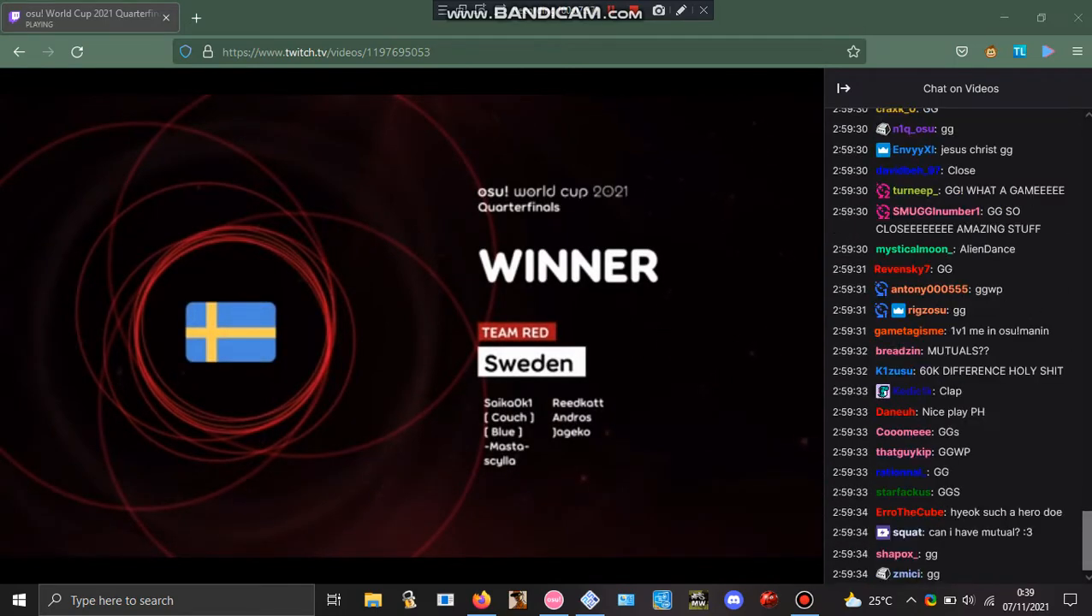
scroll(down, 3)
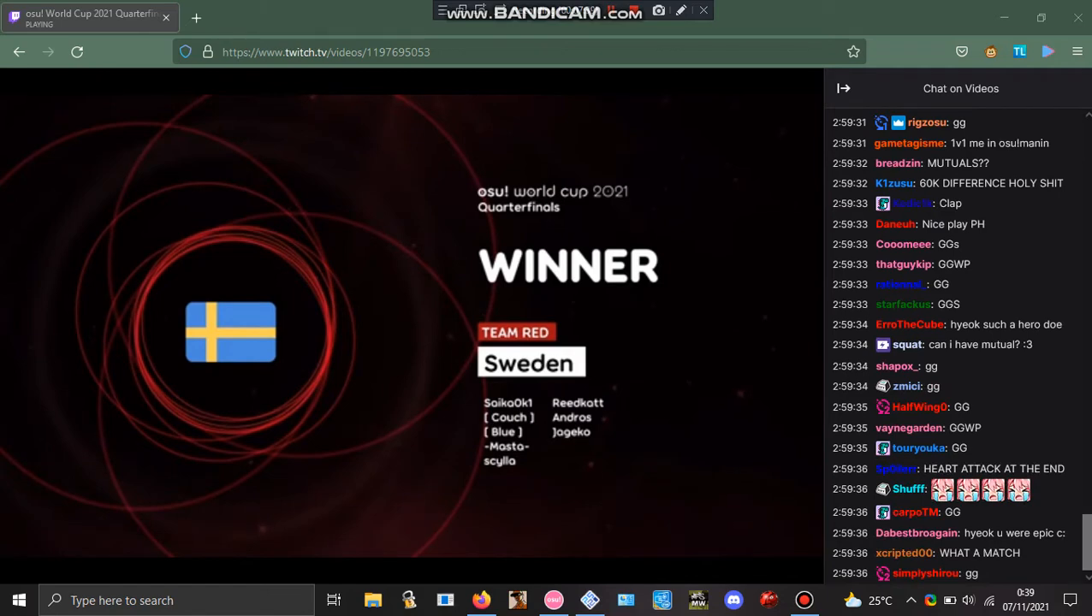
scroll(down, 3)
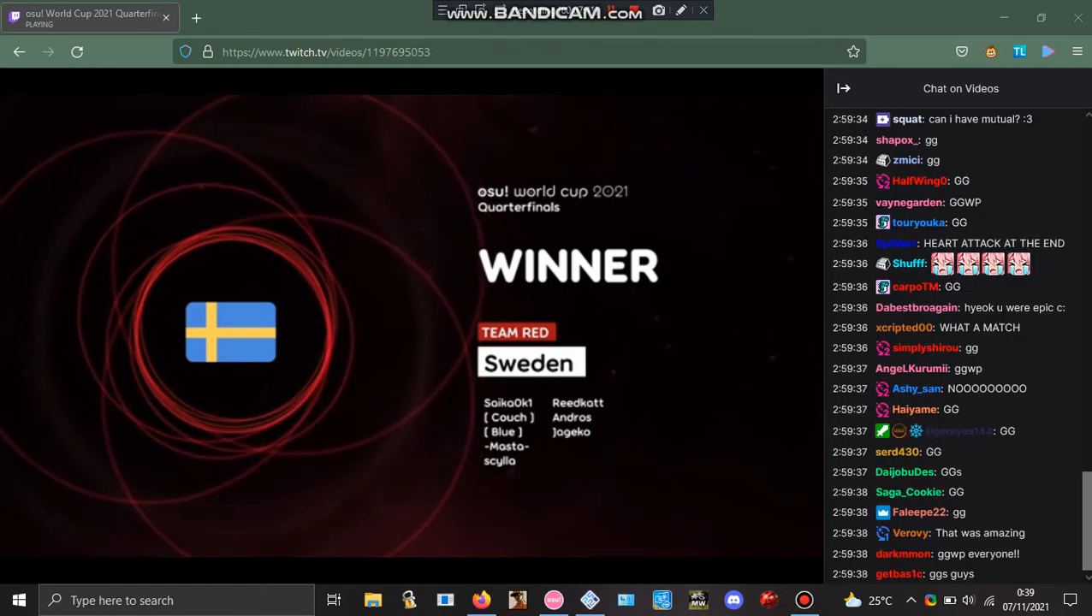
scroll(down, 3)
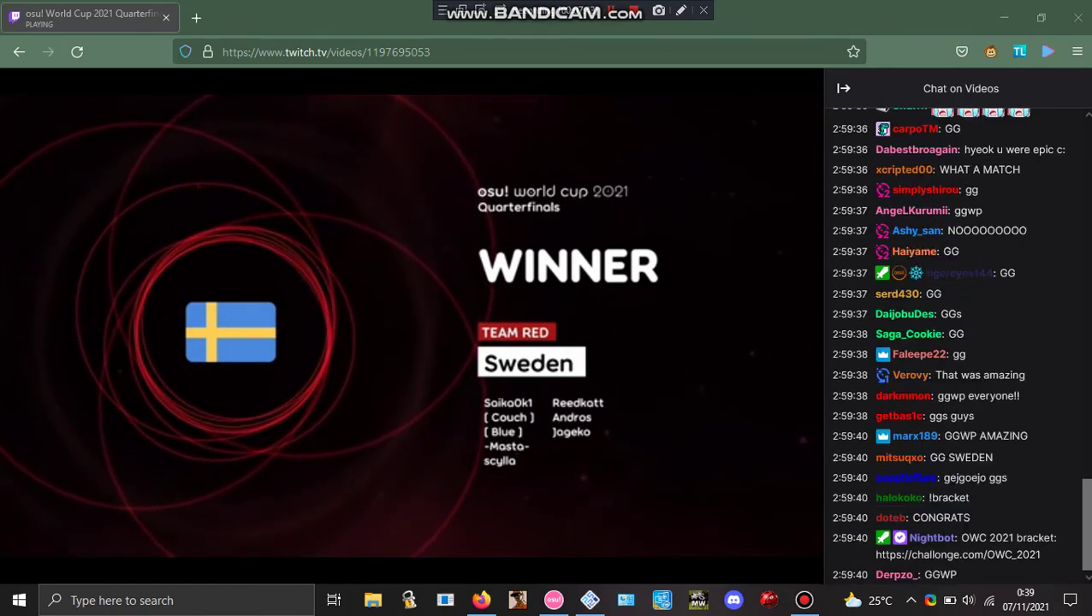
scroll(down, 3)
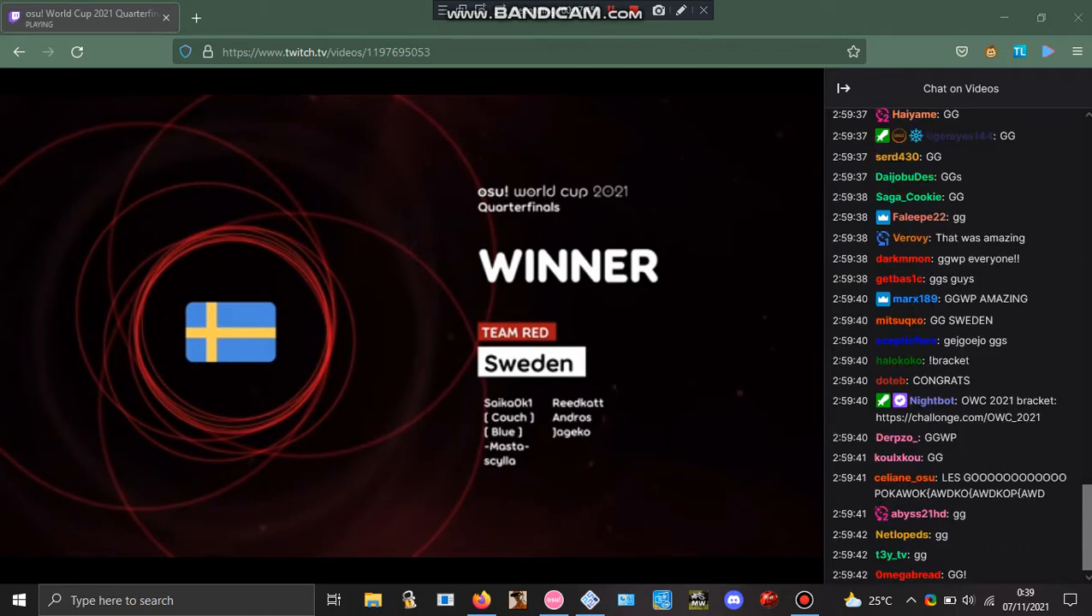
scroll(down, 3)
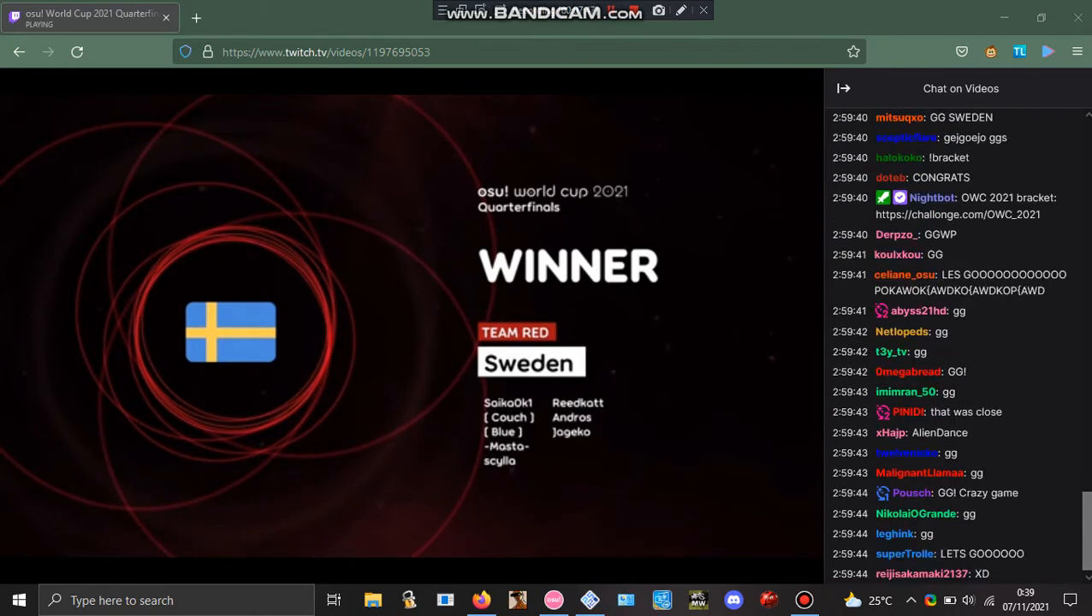